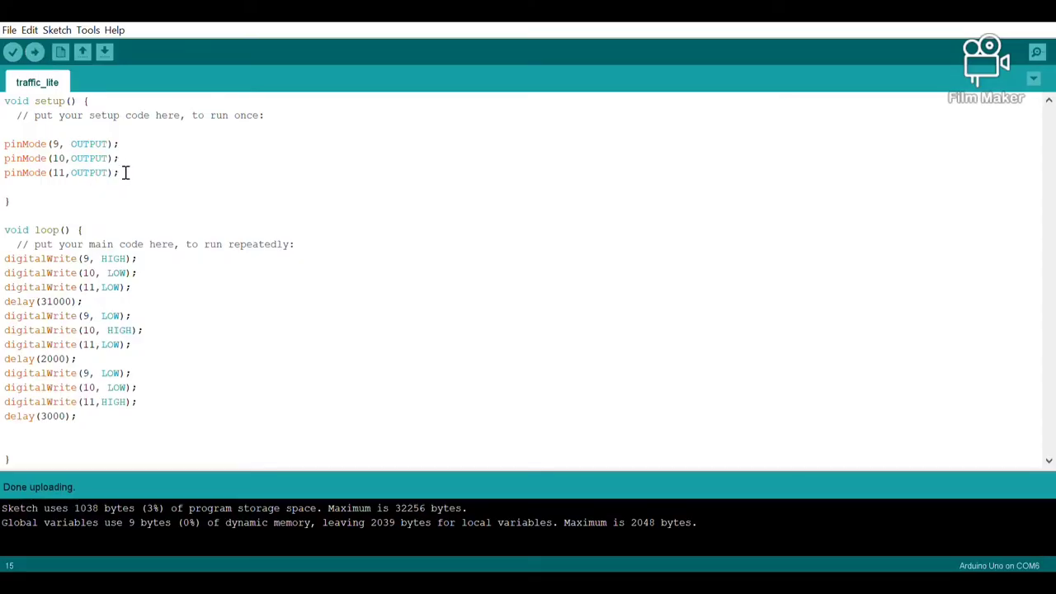
- Select the three pinMode(…, OUTPUT) lines for pins 9, 10 and 11 in setup()
left_click_drag(3, 143, 119, 173)
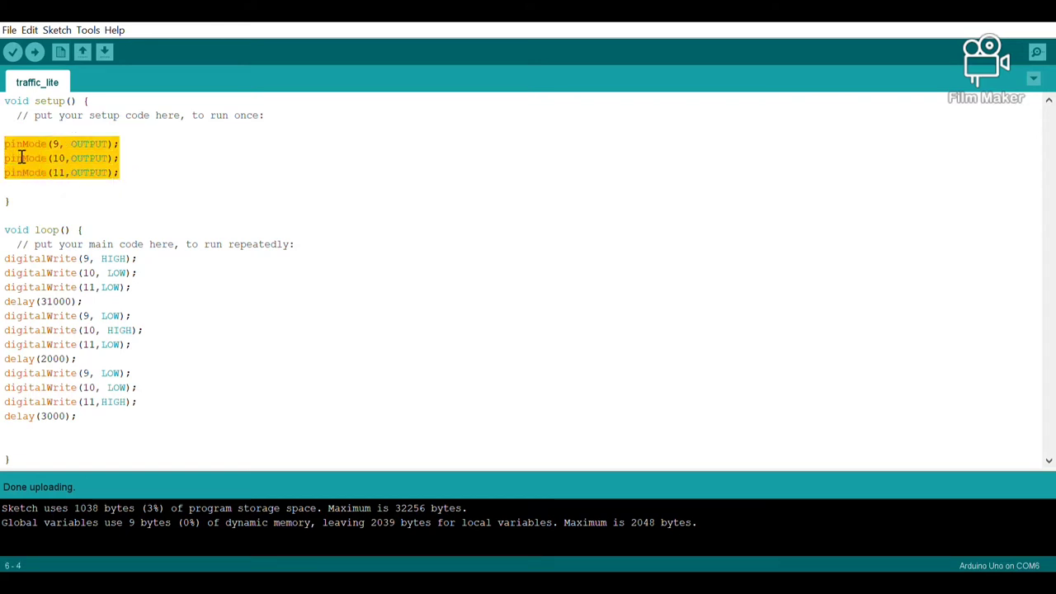
mouse_move(66, 158)
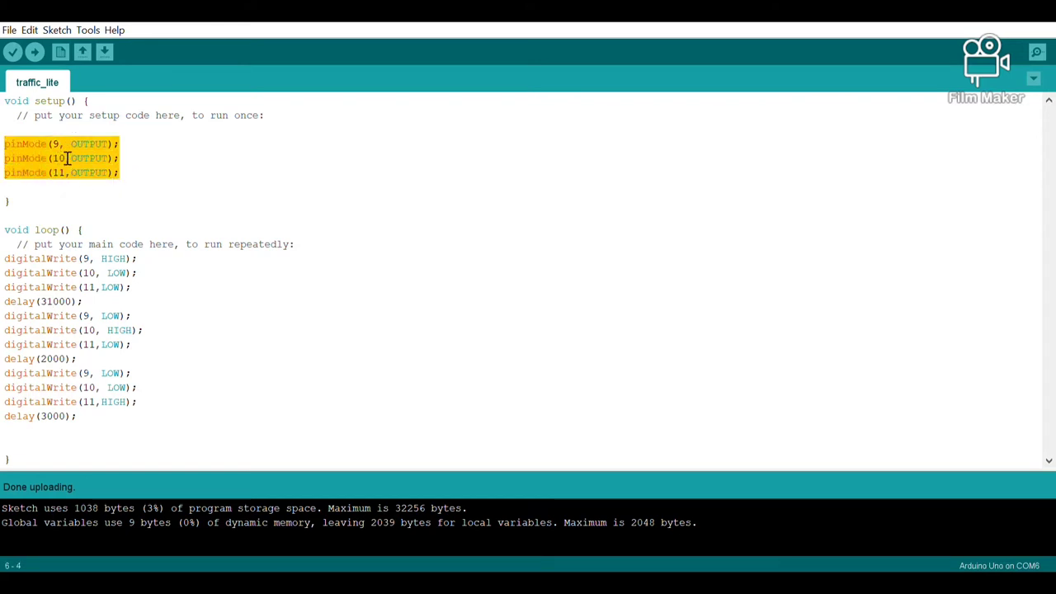